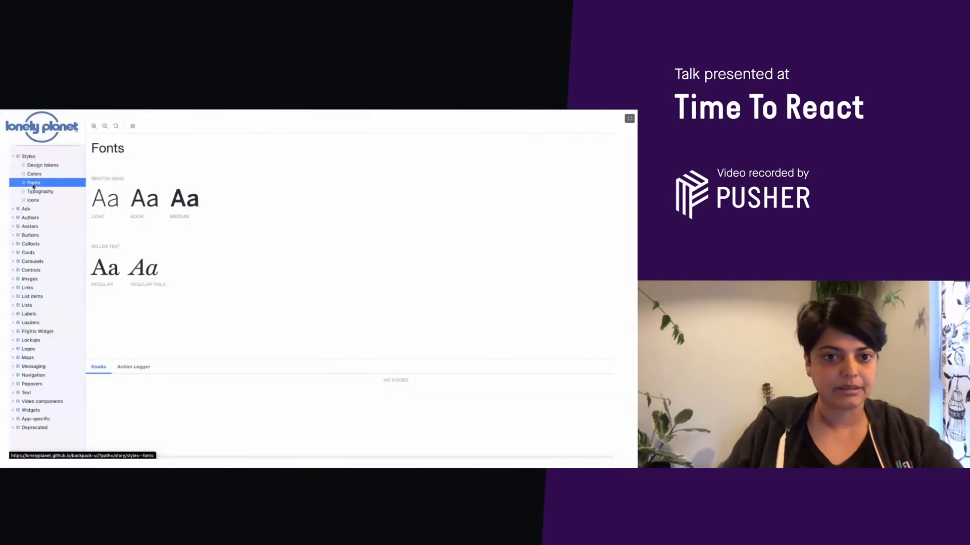
Tour the Typography and Icons style pages and expand the Cards stories group
{"action": "left_click", "coordinate": [40, 191]}
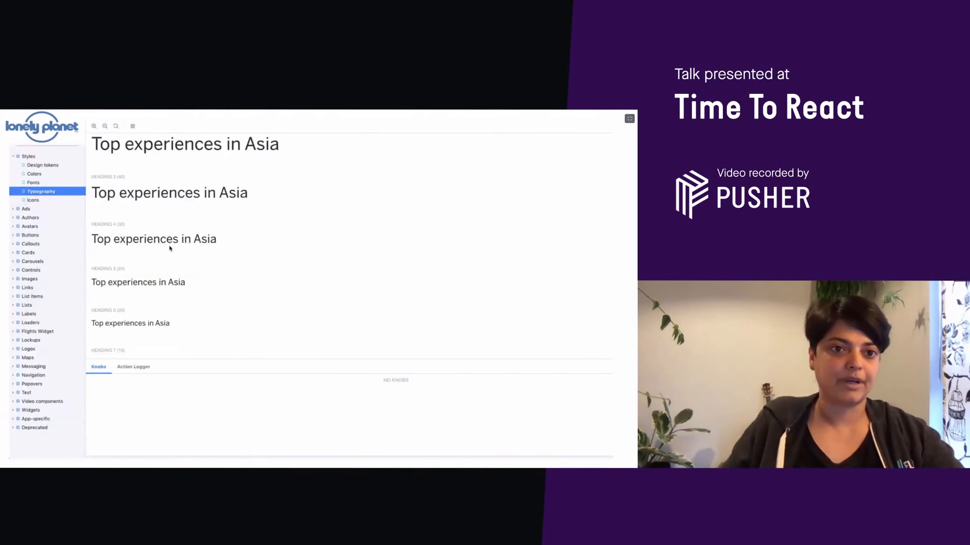
{"action": "left_click", "coordinate": [32, 200]}
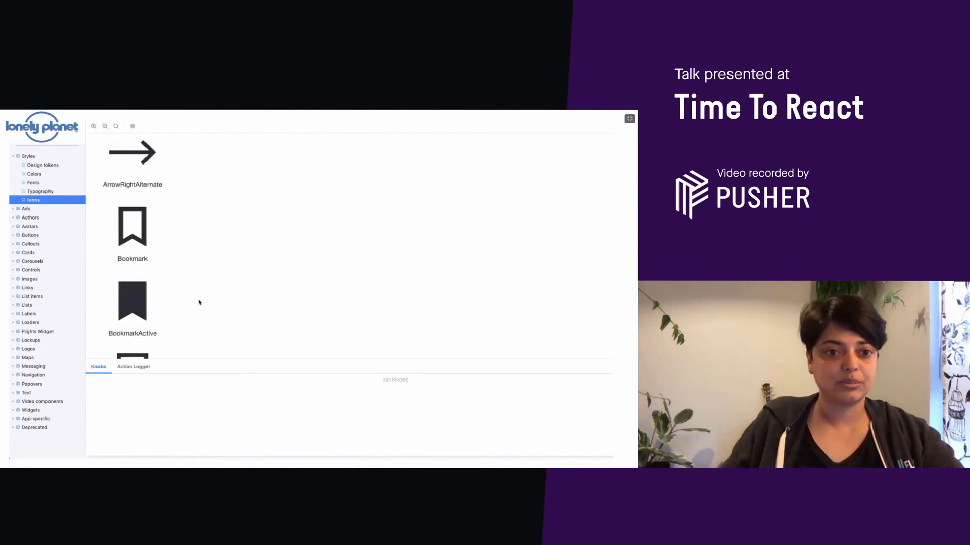
{"action": "left_click", "coordinate": [28, 252]}
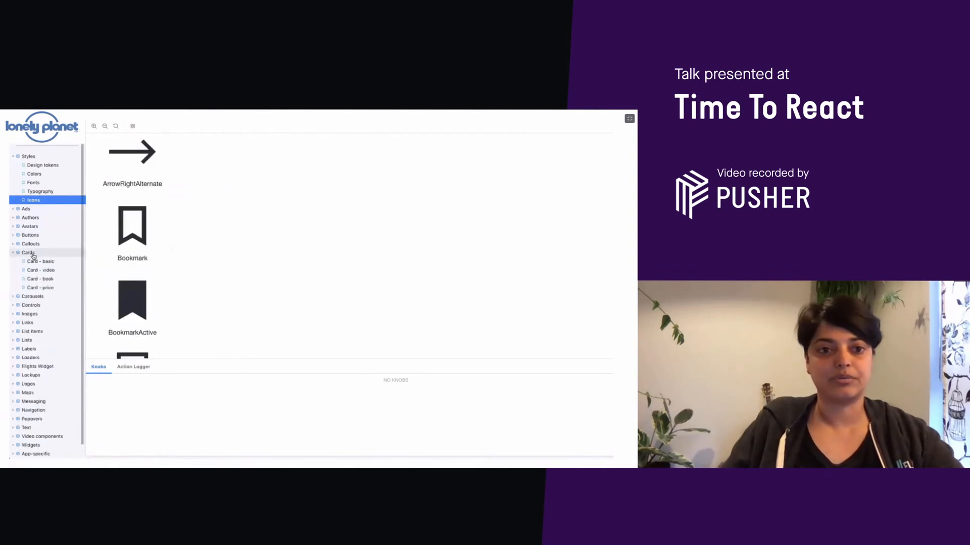
View the basic, video, book and price card stories in turn
{"action": "left_click", "coordinate": [41, 260]}
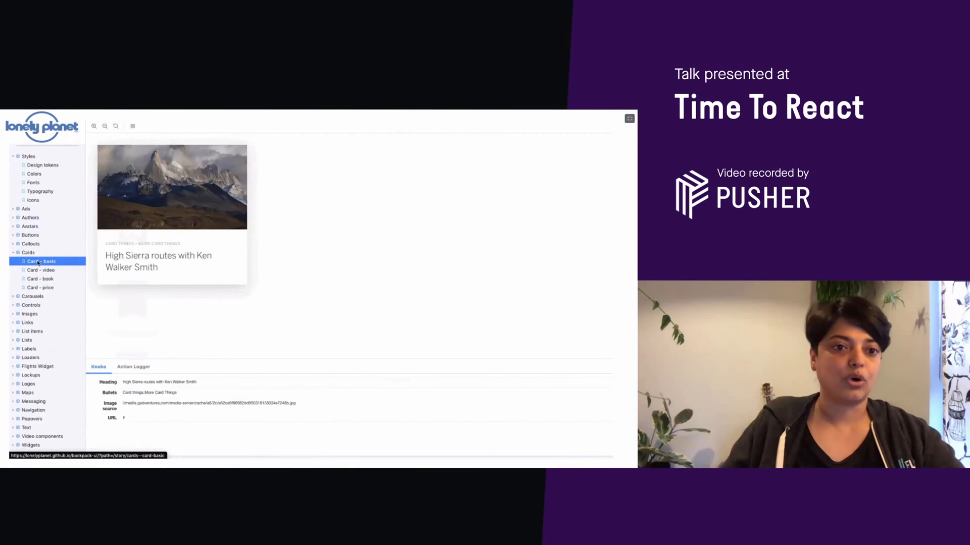
{"action": "left_click", "coordinate": [41, 271]}
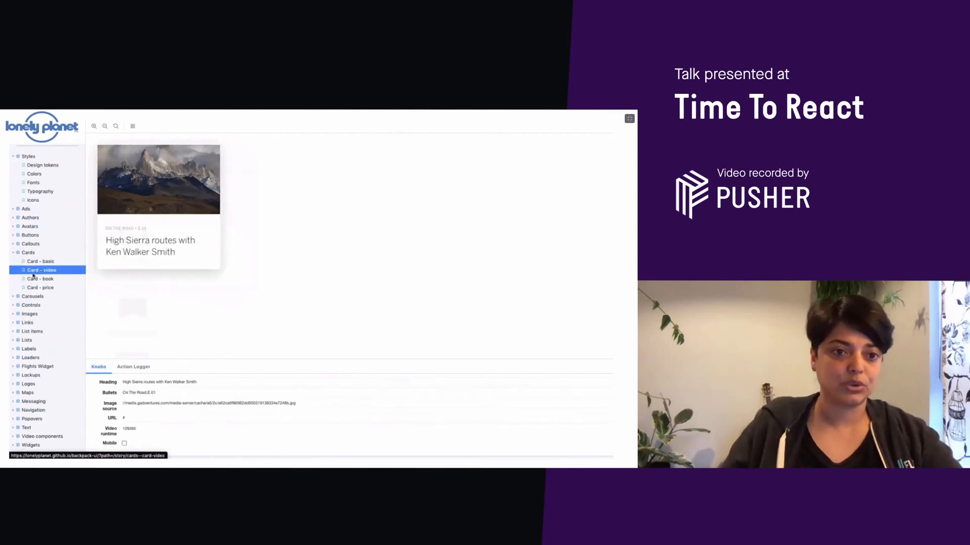
{"action": "left_click", "coordinate": [42, 278]}
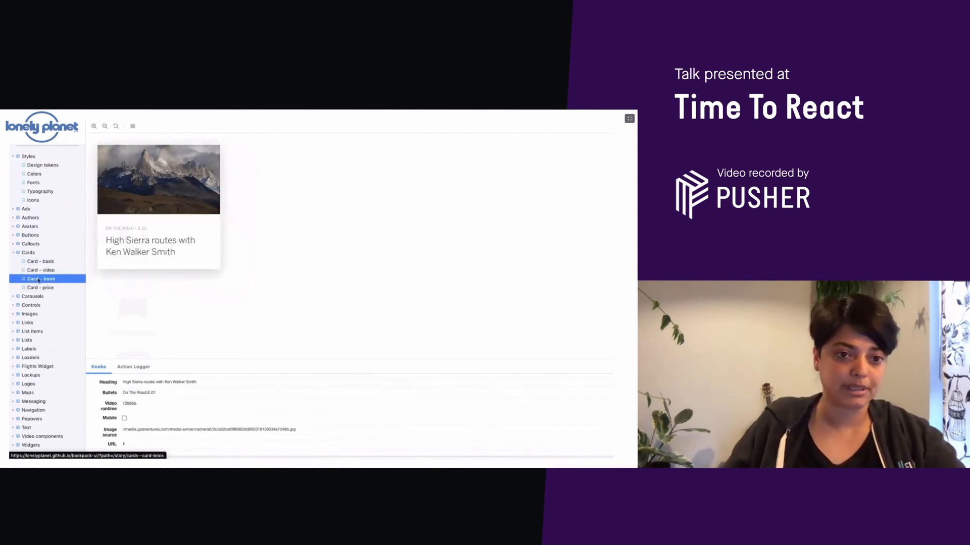
{"action": "left_click", "coordinate": [40, 279]}
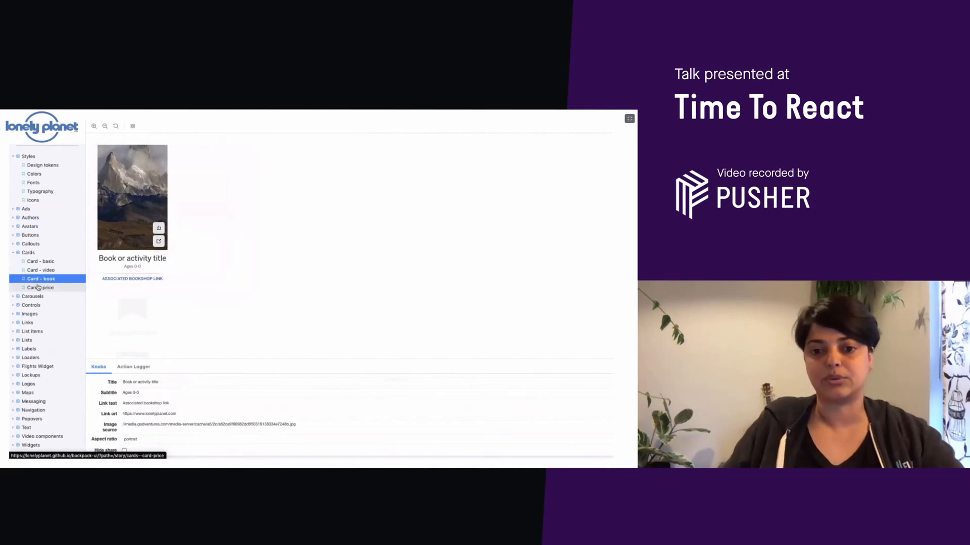
{"action": "left_click", "coordinate": [41, 287]}
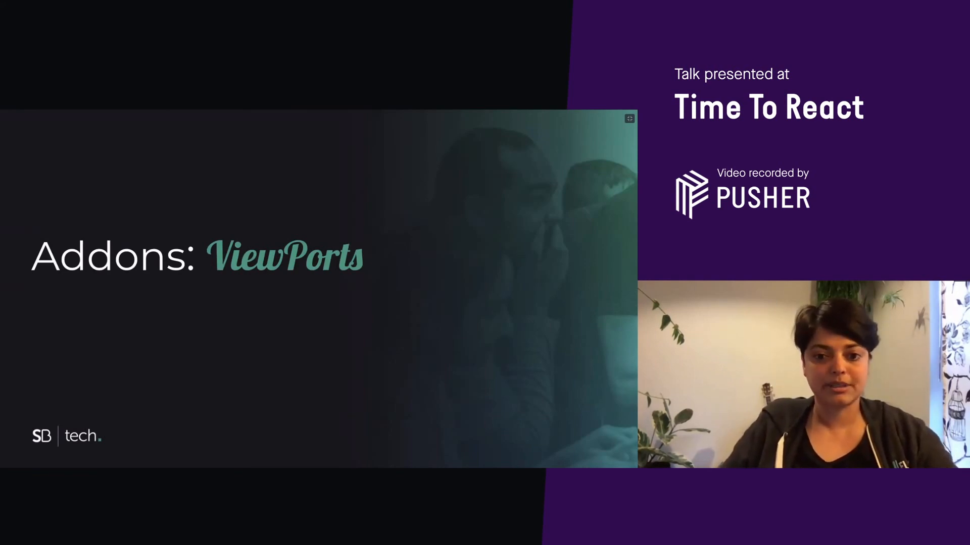
Reset the Welcome to My Talk preview to its default full-width viewport
{"action": "left_click", "coordinate": [488, 143]}
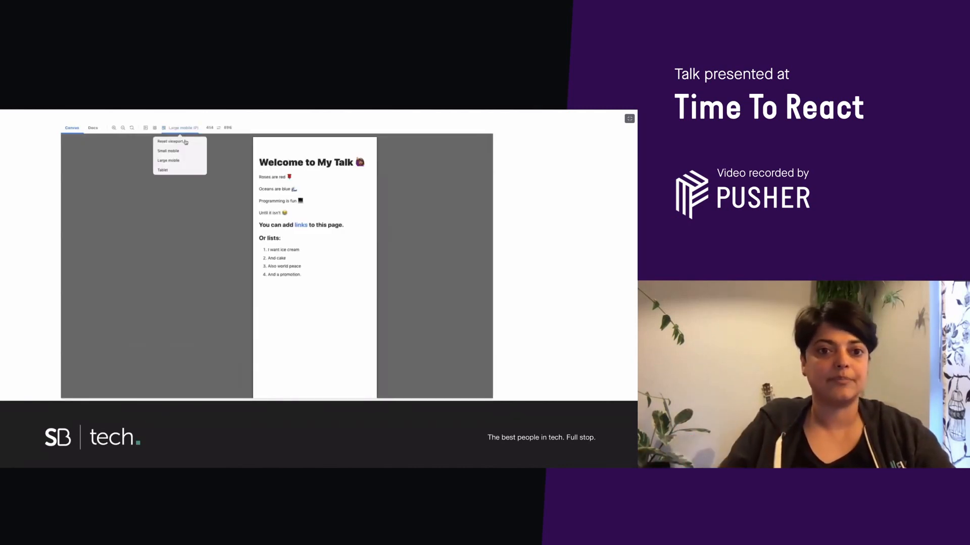
{"action": "left_click", "coordinate": [163, 170]}
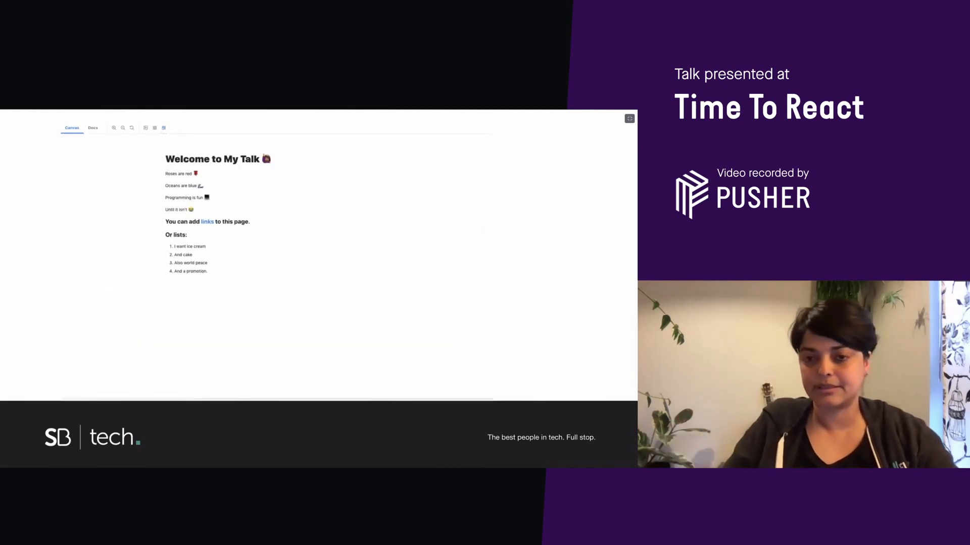
{"action": "left_click", "coordinate": [163, 128]}
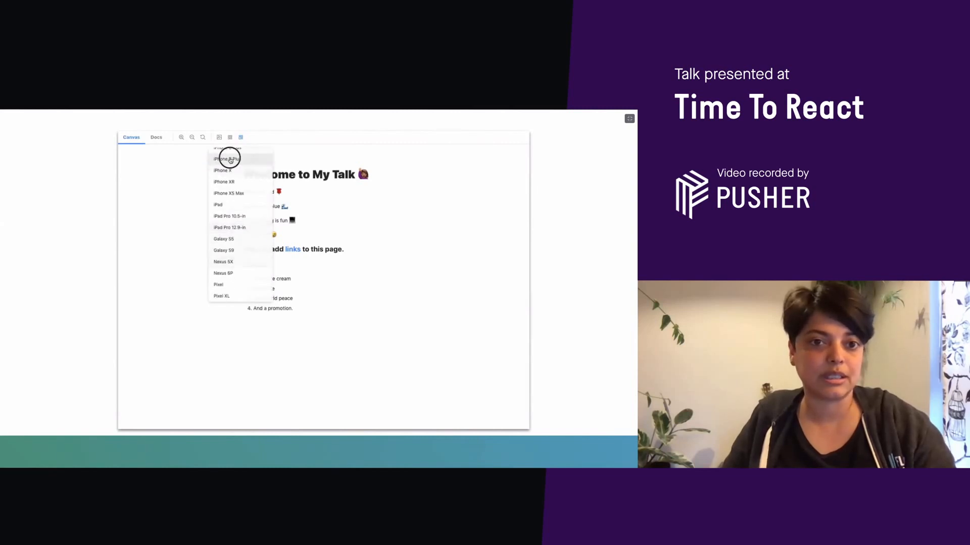
Preview the story at iPhone 8 Plus size and rotate its orientation
{"action": "left_click", "coordinate": [226, 158]}
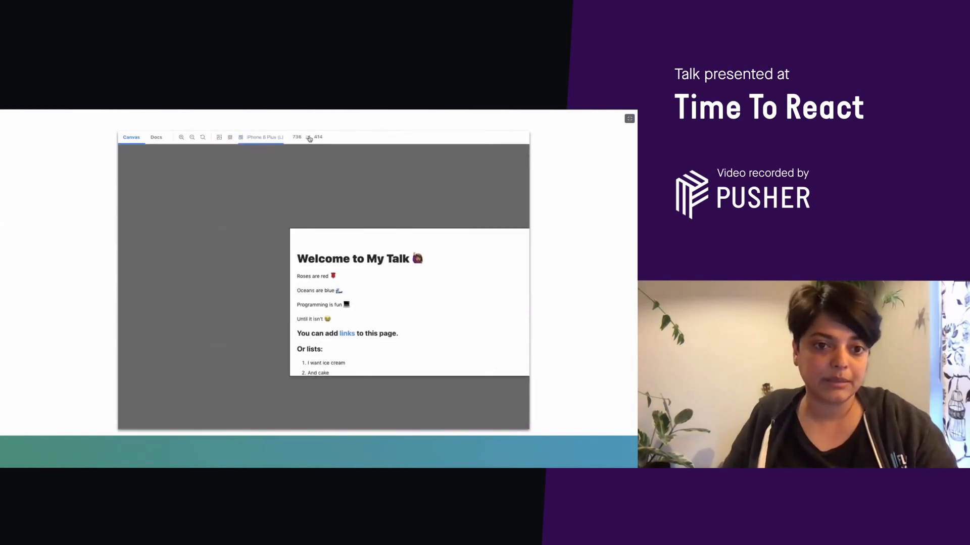
{"action": "left_click", "coordinate": [309, 136]}
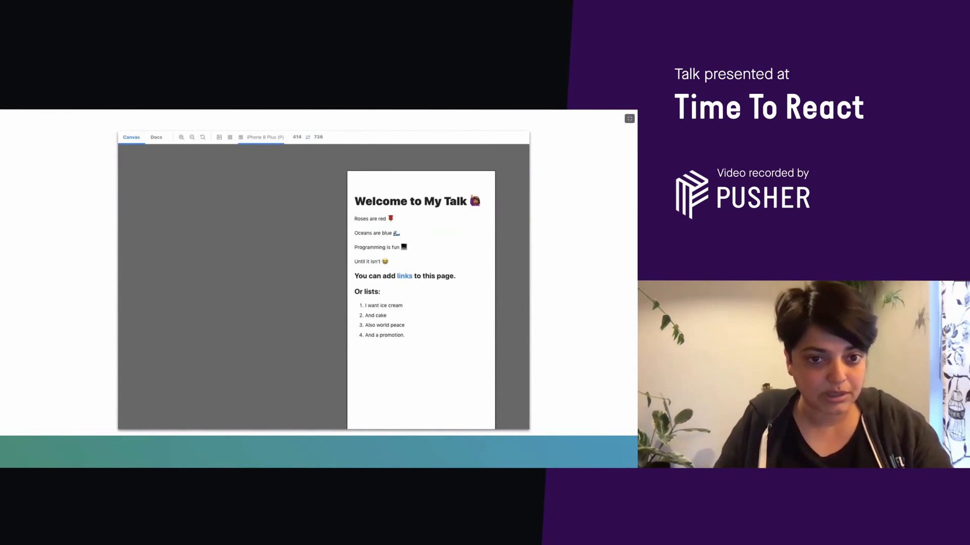
{"action": "left_click", "coordinate": [260, 136]}
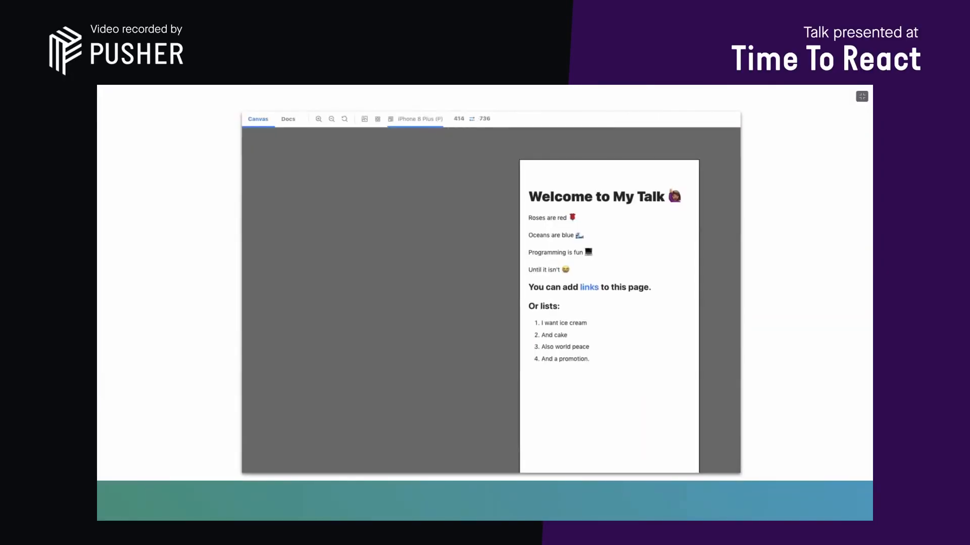
Choose iPhone 8 Plus again from the device list, rotate it, then pick another device size
{"action": "left_click", "coordinate": [416, 119]}
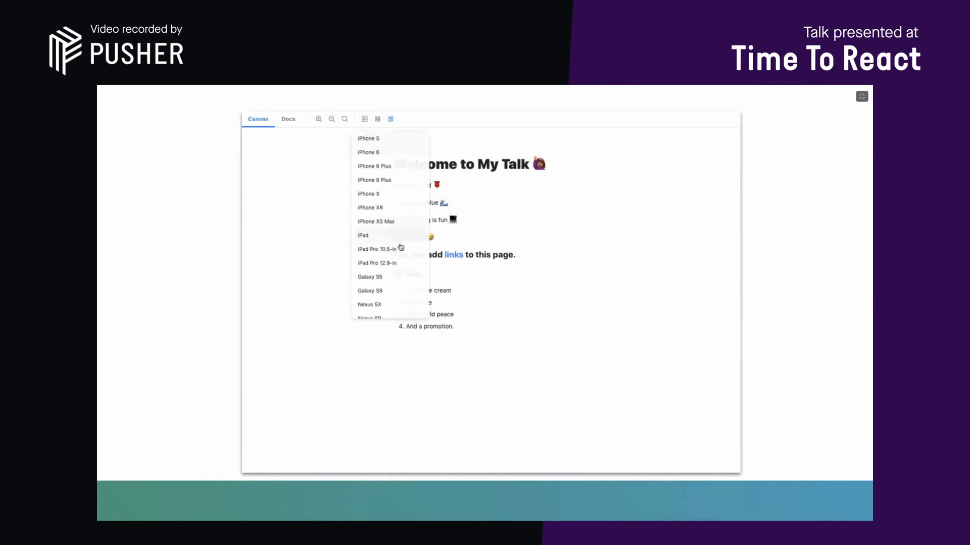
{"action": "scroll", "scroll_direction": "down", "scroll_amount": 3}
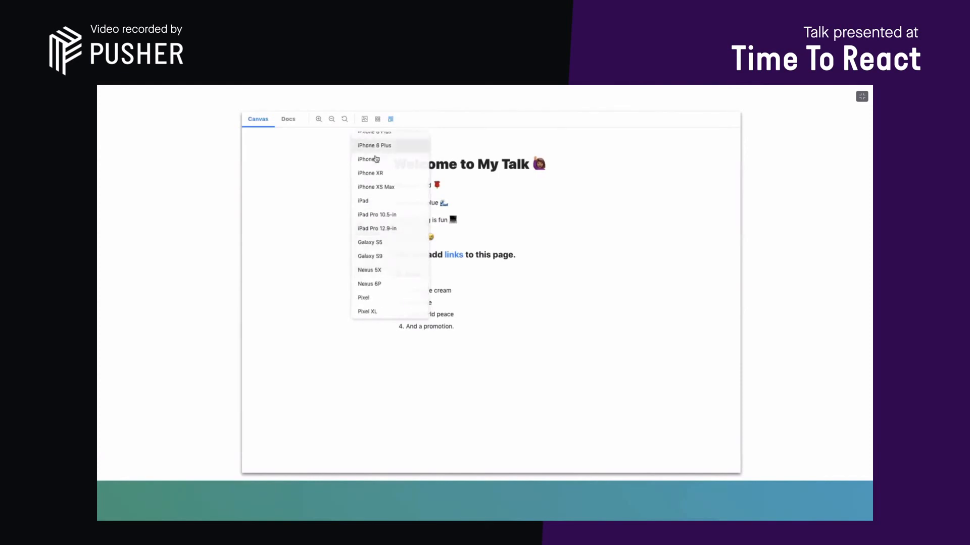
{"action": "left_click", "coordinate": [373, 145]}
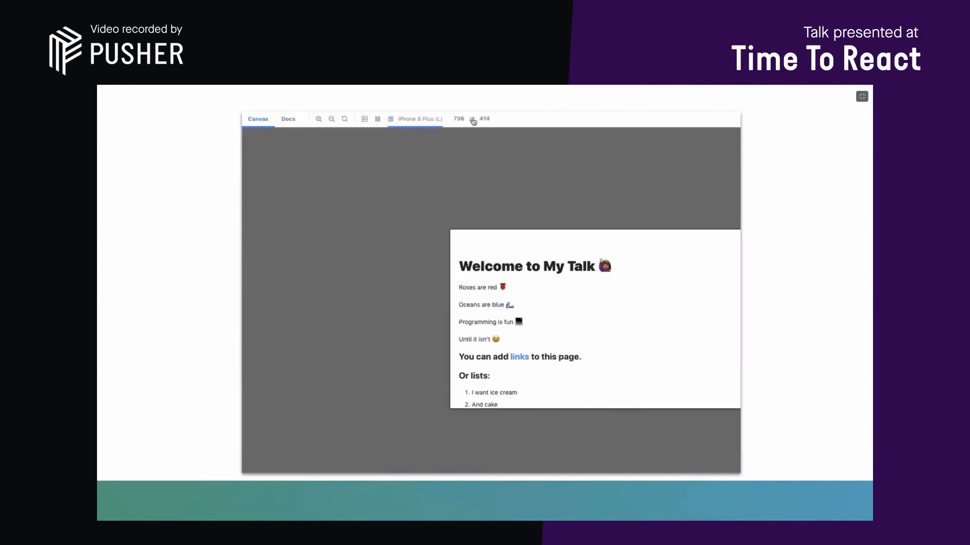
{"action": "left_click", "coordinate": [472, 119]}
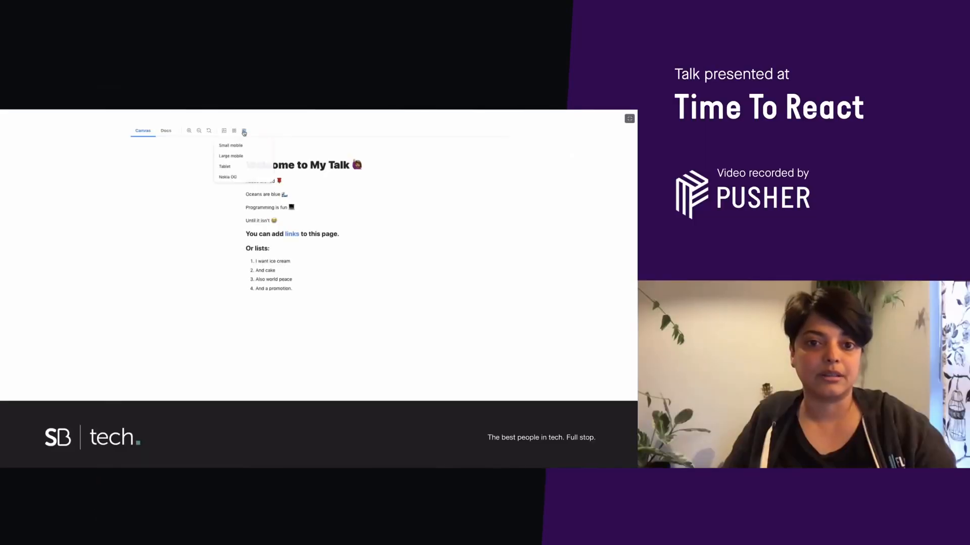
{"action": "left_click", "coordinate": [227, 177]}
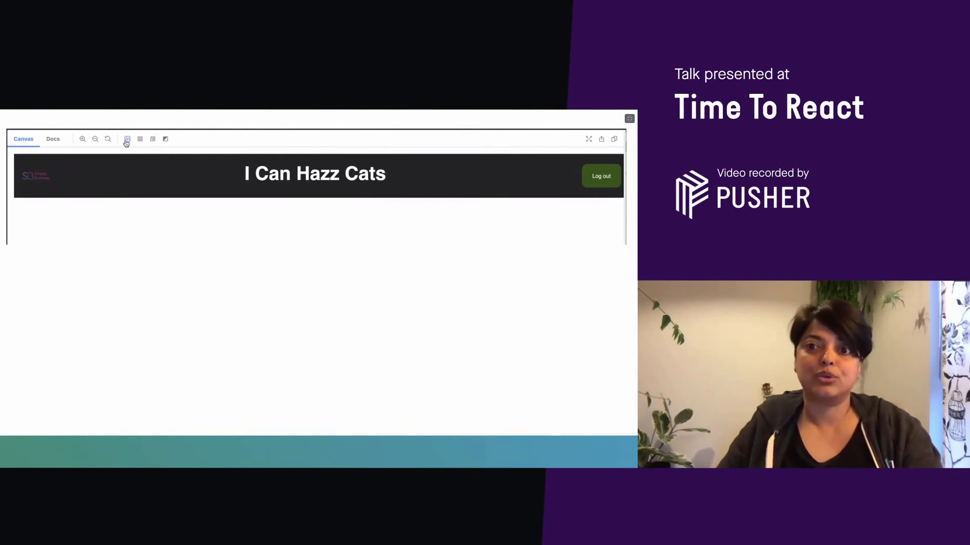
Switch the I Can Hazz Cats header preview to the dark background
{"action": "left_click", "coordinate": [127, 138]}
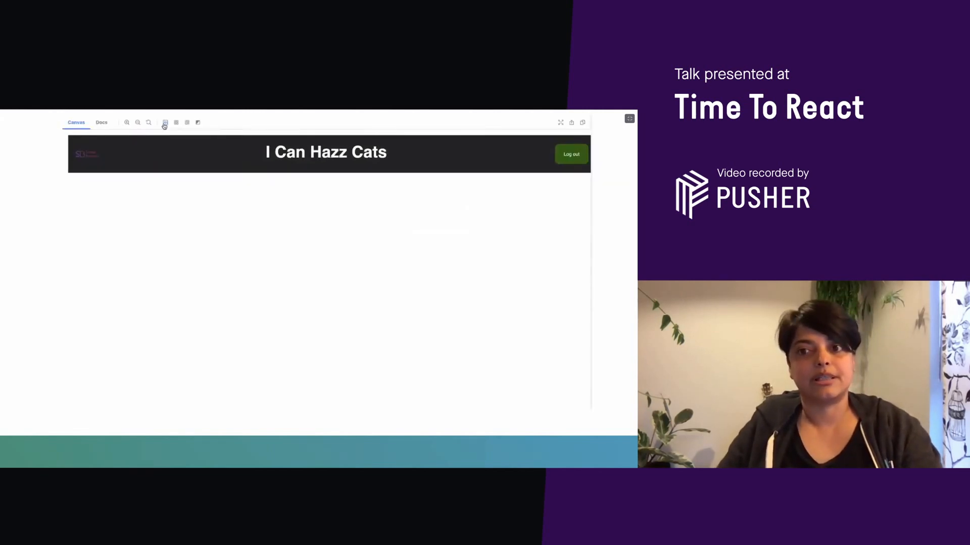
{"action": "left_click", "coordinate": [165, 122]}
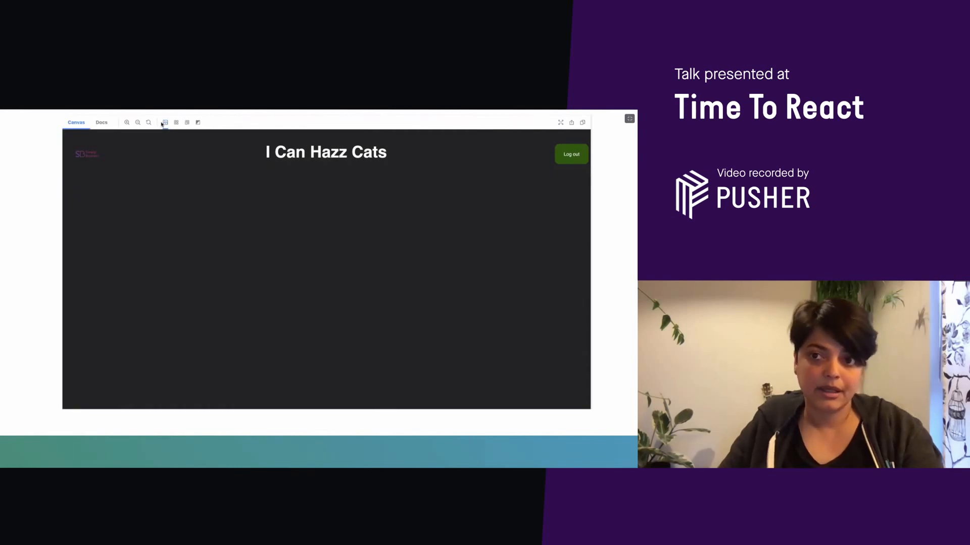
{"action": "left_click", "coordinate": [165, 122]}
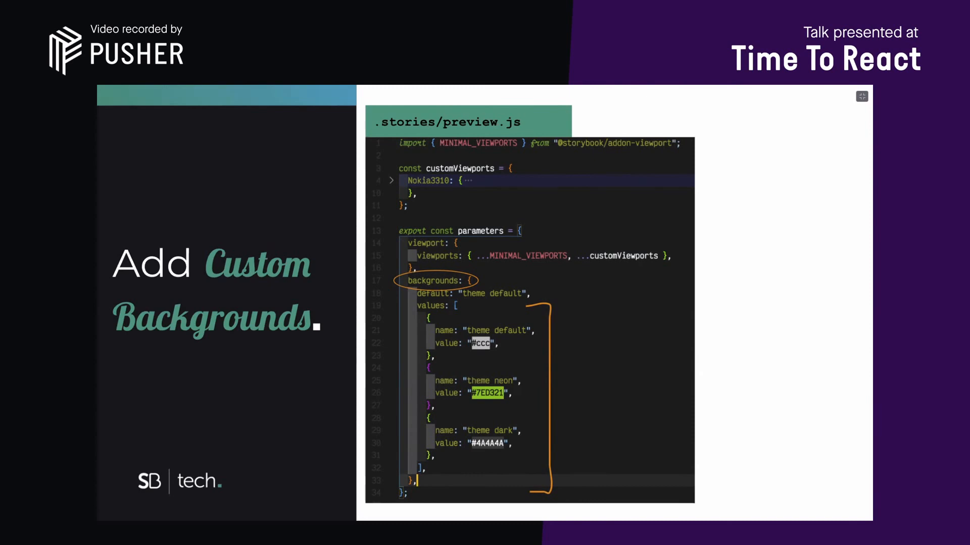
Show the custom theme default, neon and dark background choices
{"action": "left_click", "coordinate": [304, 95]}
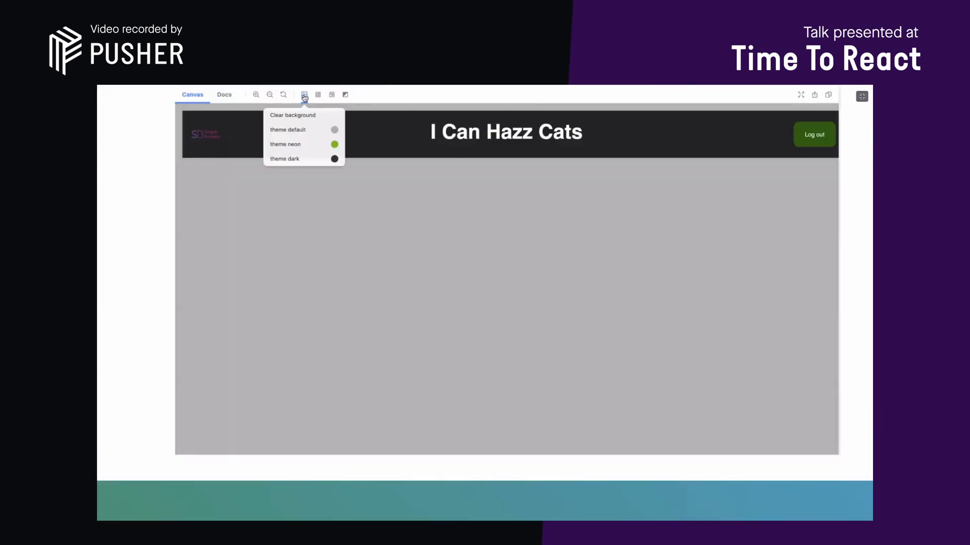
Apply the custom theme default grey background to the header preview
{"action": "left_click", "coordinate": [285, 145]}
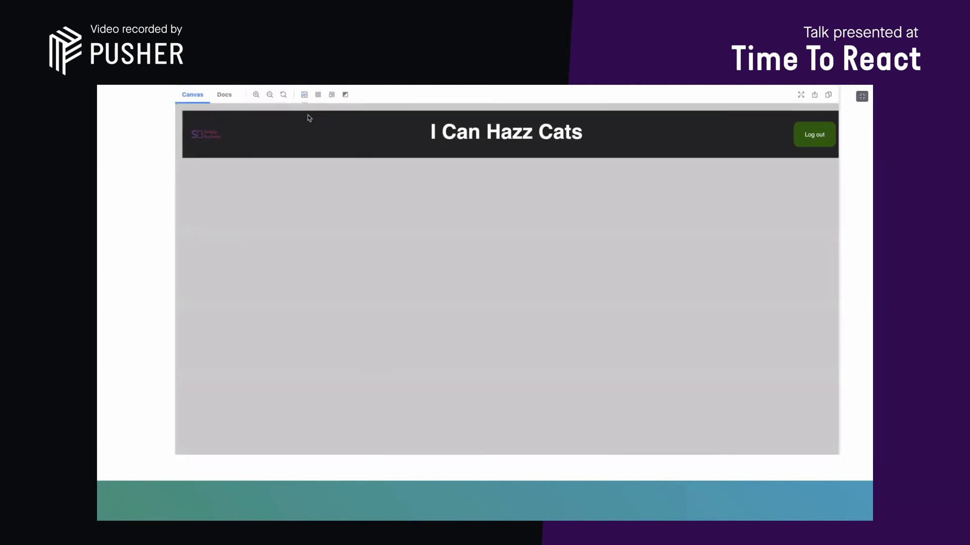
{"action": "left_click", "coordinate": [205, 134]}
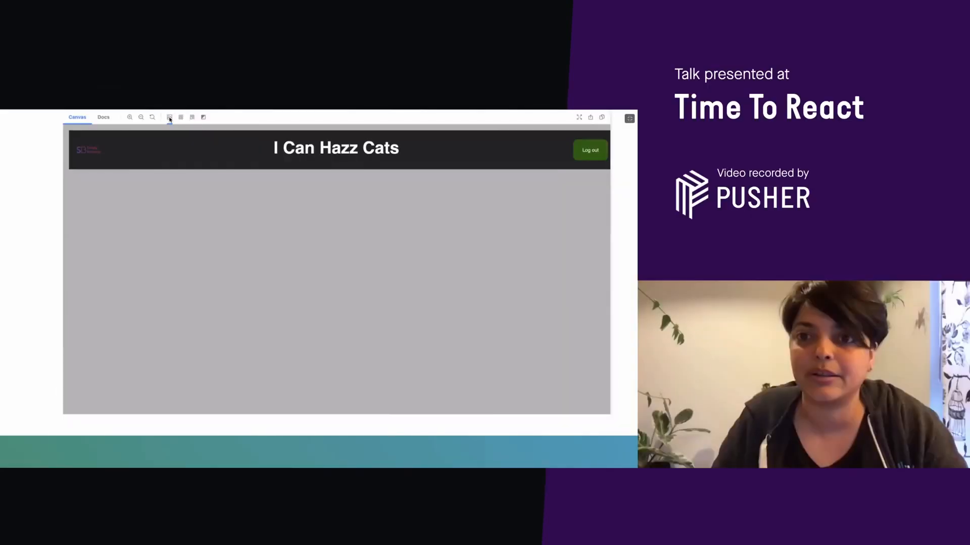
{"action": "left_click", "coordinate": [103, 117]}
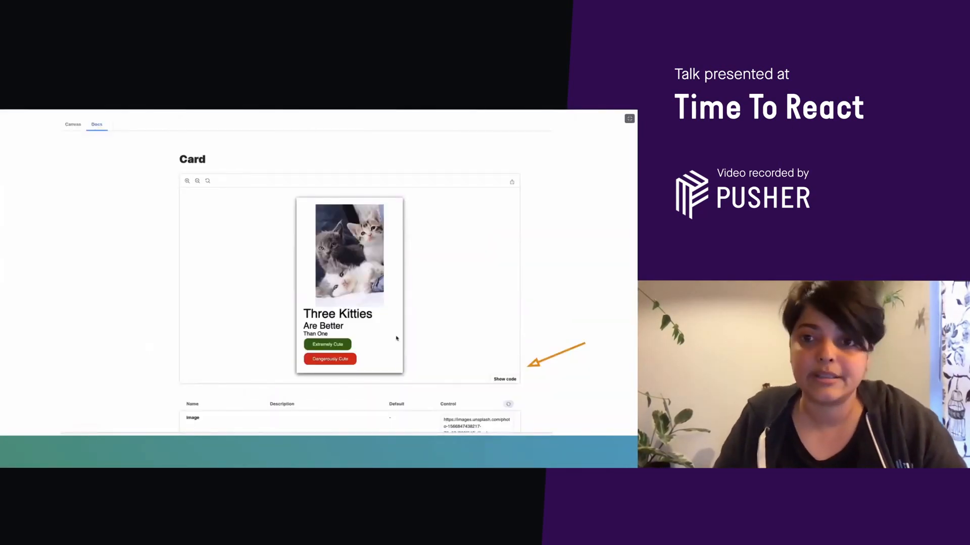
Reveal the Card story's source code beneath the Three Kitties card in Docs
{"action": "left_click", "coordinate": [504, 379]}
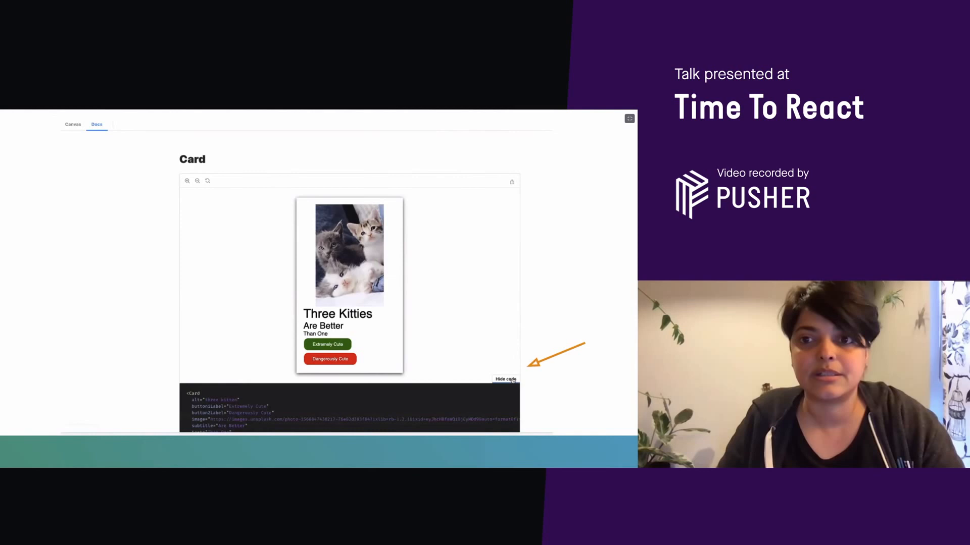
{"action": "scroll", "scroll_direction": "down", "scroll_amount": 3}
{"action": "type", "text": "Three Baby Cats Hell"}
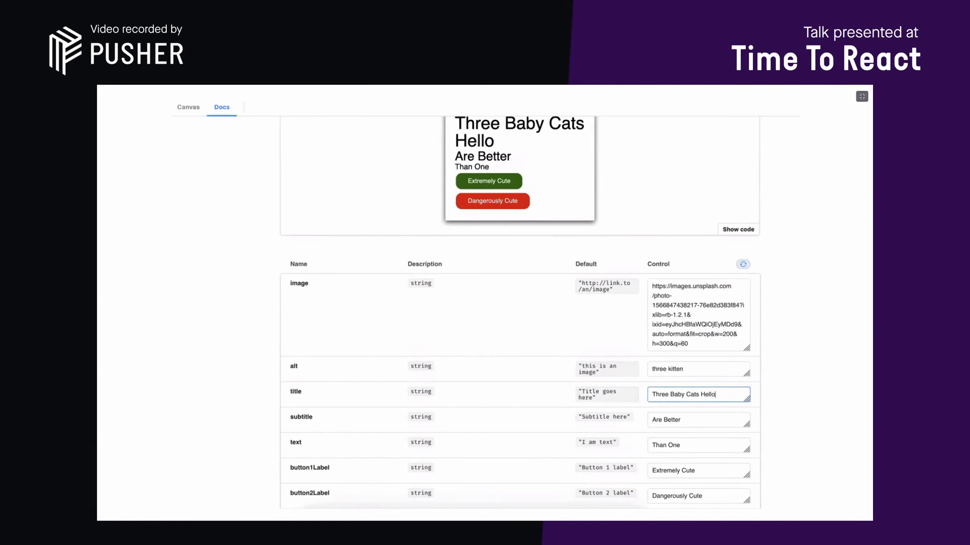
Extend the title into a long Helloooo word and add a long Foooo word to the subtitle
{"action": "type", "text": "ooooooooo"}
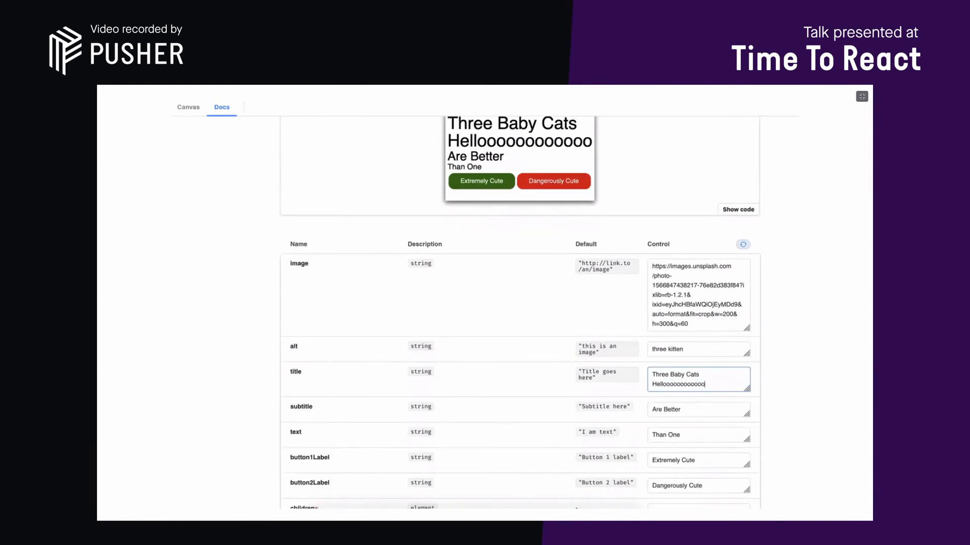
{"action": "type", "text": "oooooooooooooooooo"}
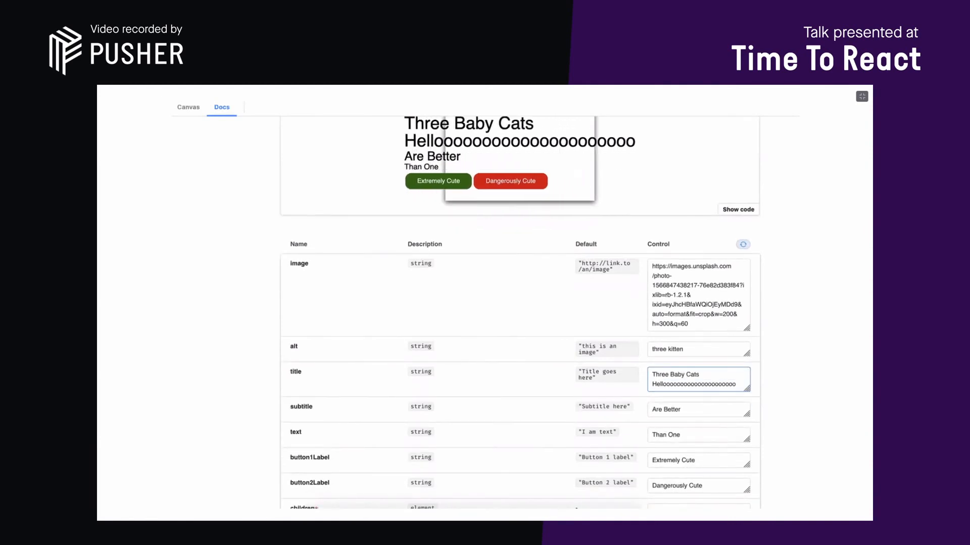
{"action": "scroll", "scroll_direction": "down", "scroll_amount": 3}
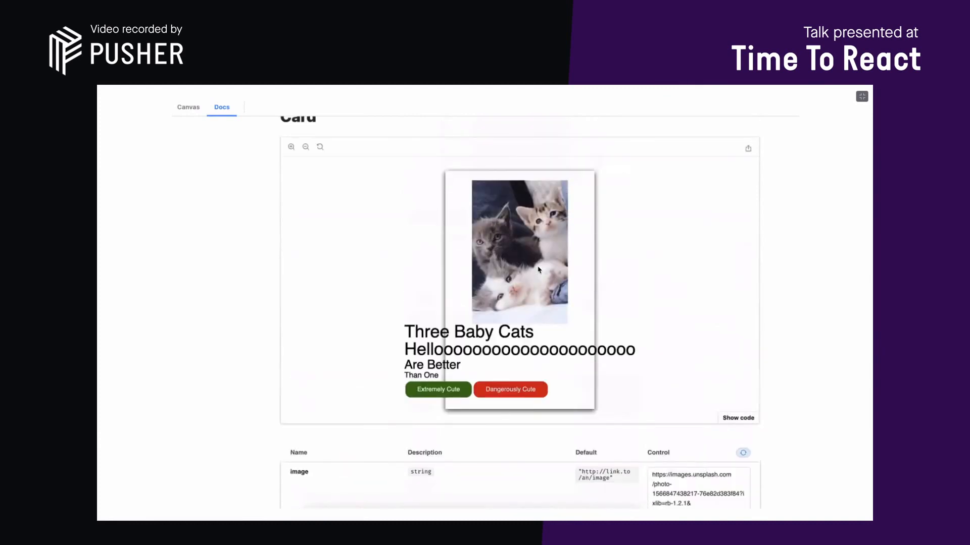
{"action": "scroll", "scroll_direction": "down", "scroll_amount": 3}
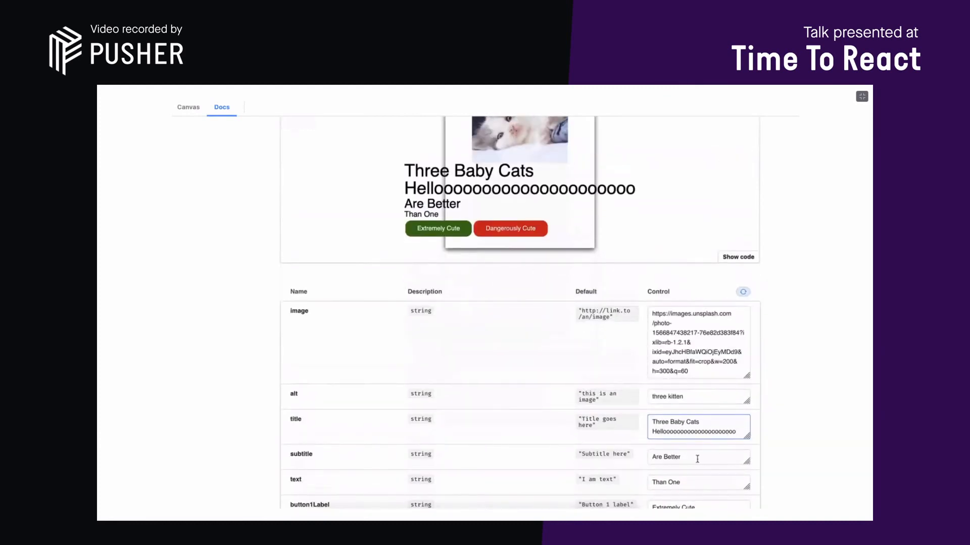
{"action": "type", "text": "Foooooo"}
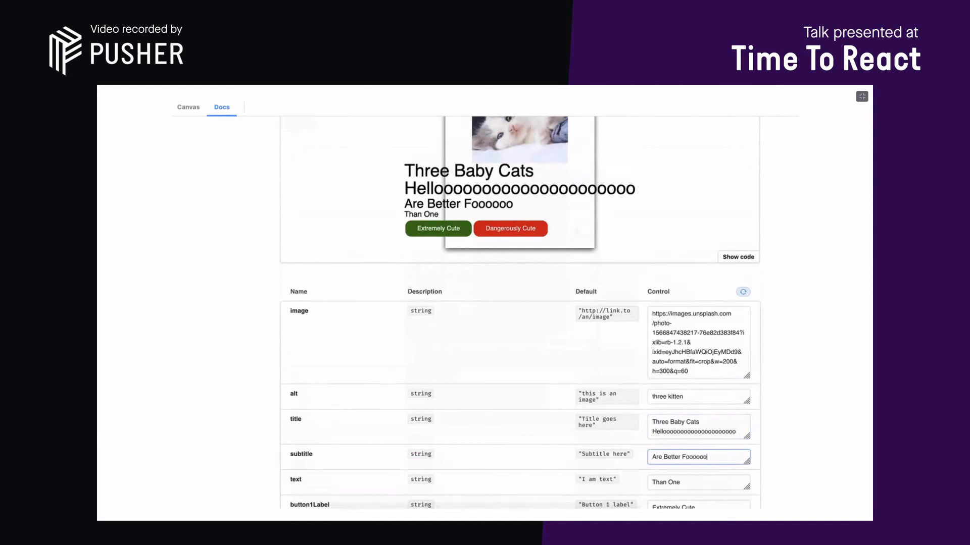
{"action": "type", "text": "oooooooooooooo"}
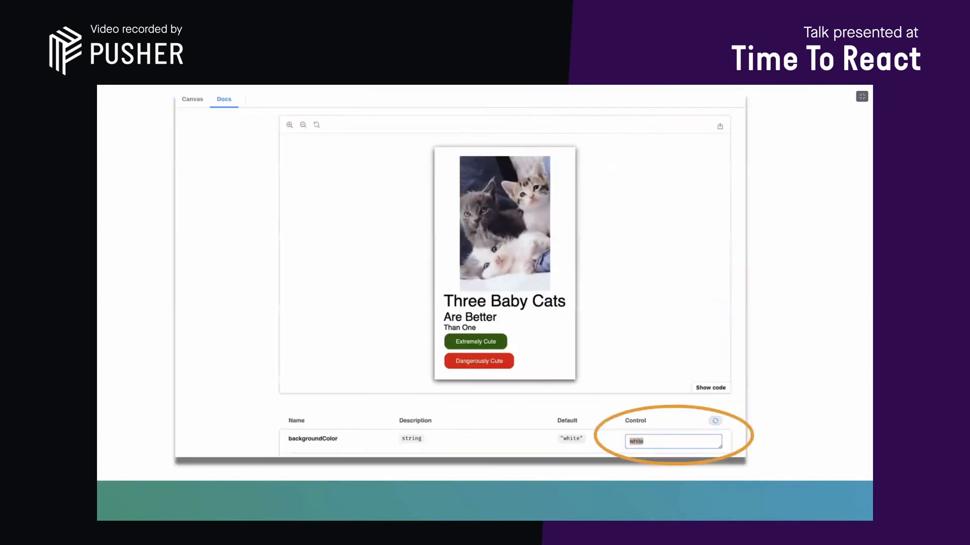
Try red, blue, #ccc, white and red again in the backgroundColor control
{"action": "type", "text": "red"}
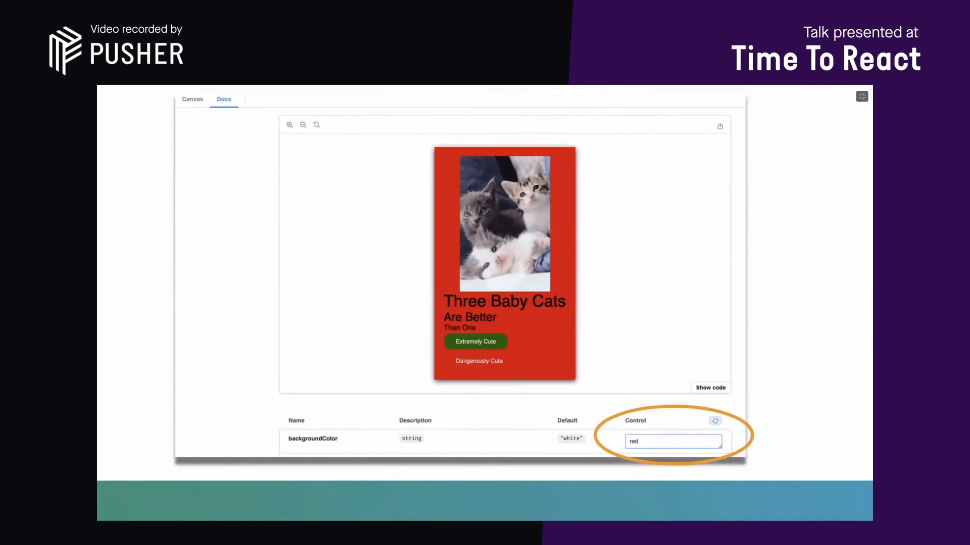
{"action": "type", "text": "blue"}
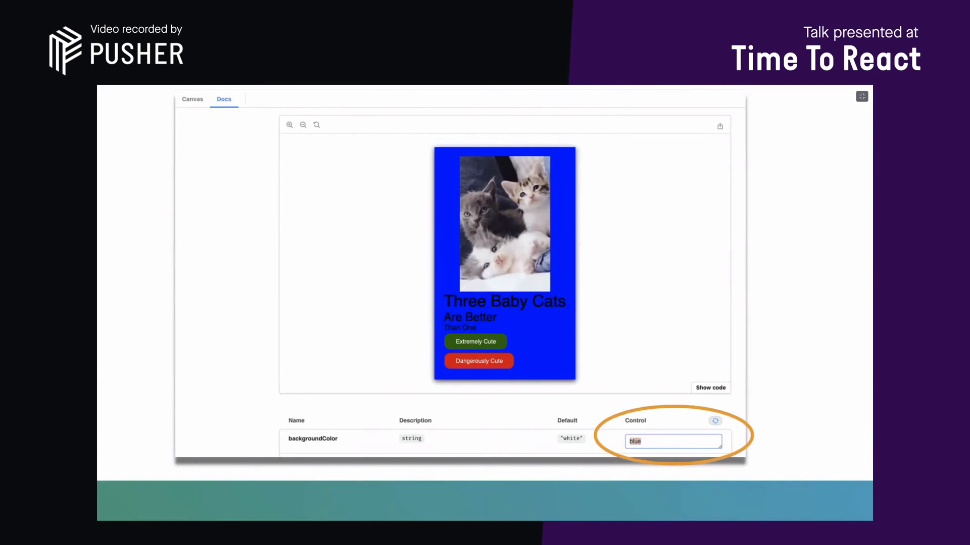
{"action": "type", "text": "#ccc"}
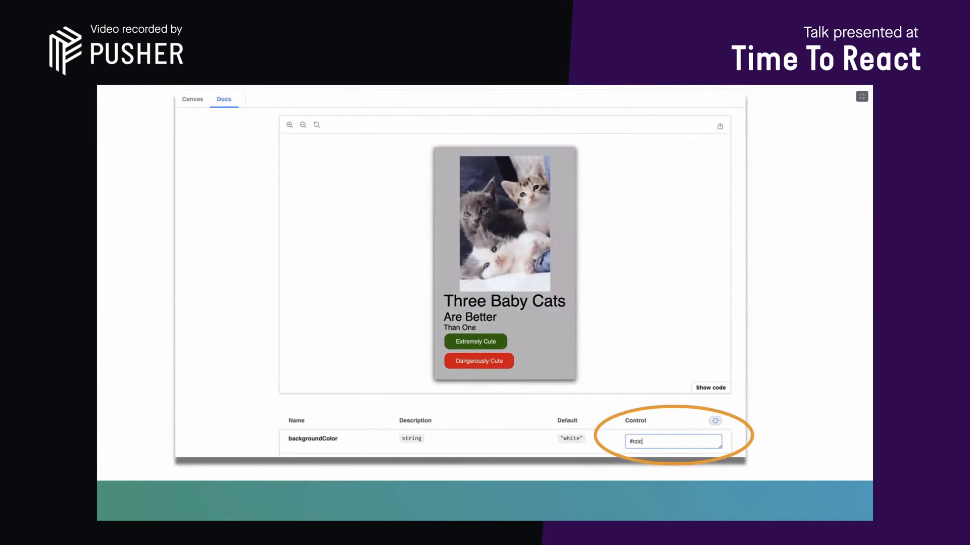
{"action": "type", "text": "white"}
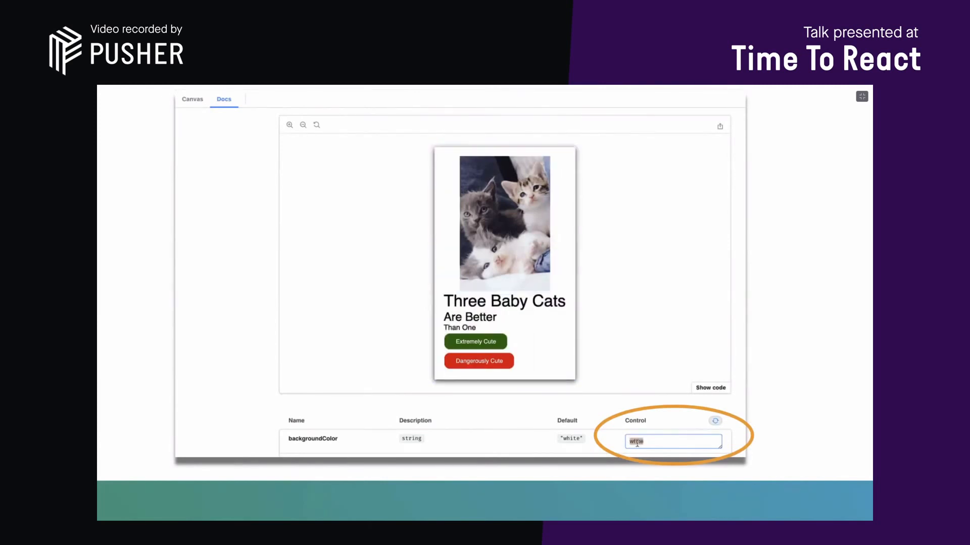
{"action": "type", "text": "red"}
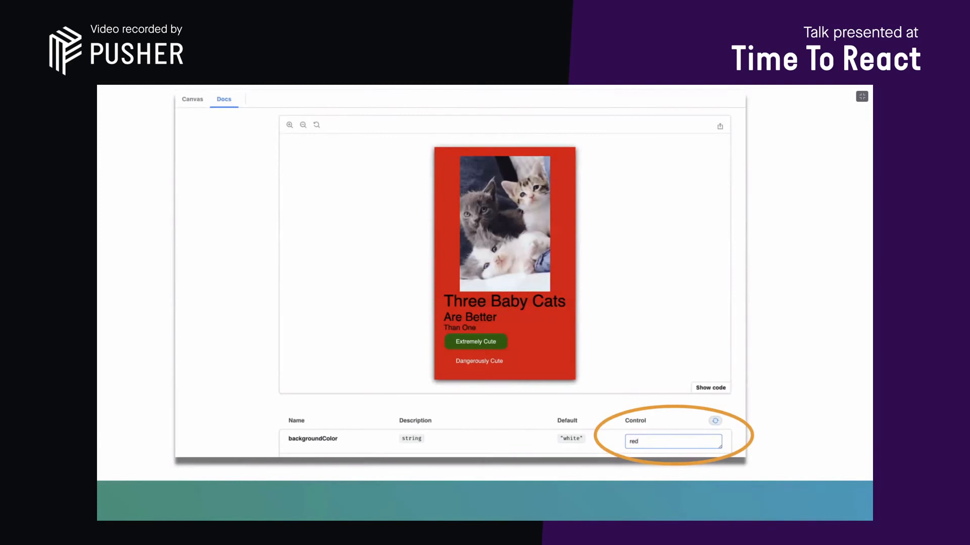
{"action": "type", "text": "b"}
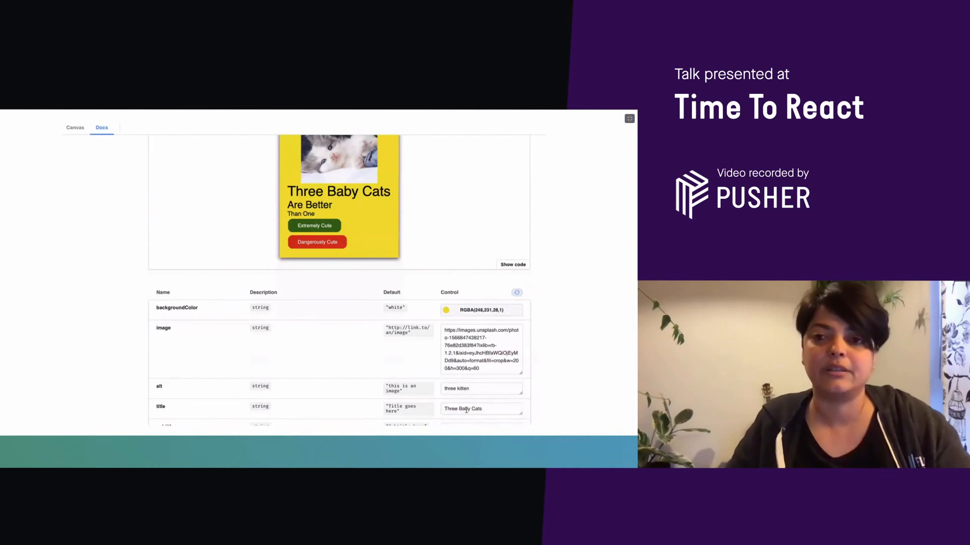
Pick yellow RGBA(248,231,28,1) for the card's backgroundColor with the color picker
{"action": "left_click", "coordinate": [445, 311]}
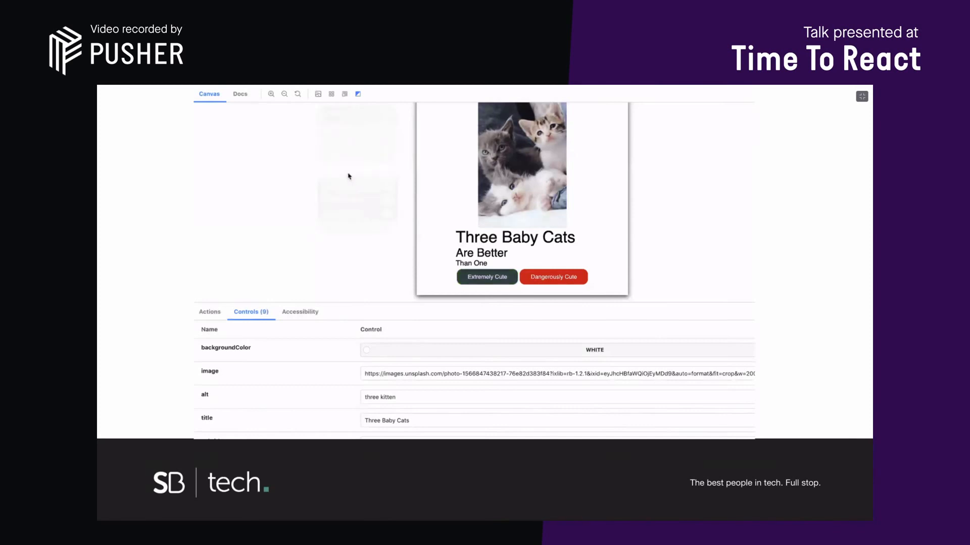
Apply colour-blindness filters to the cat card from the vision simulator, ending on Tritanopia
{"action": "left_click", "coordinate": [357, 94]}
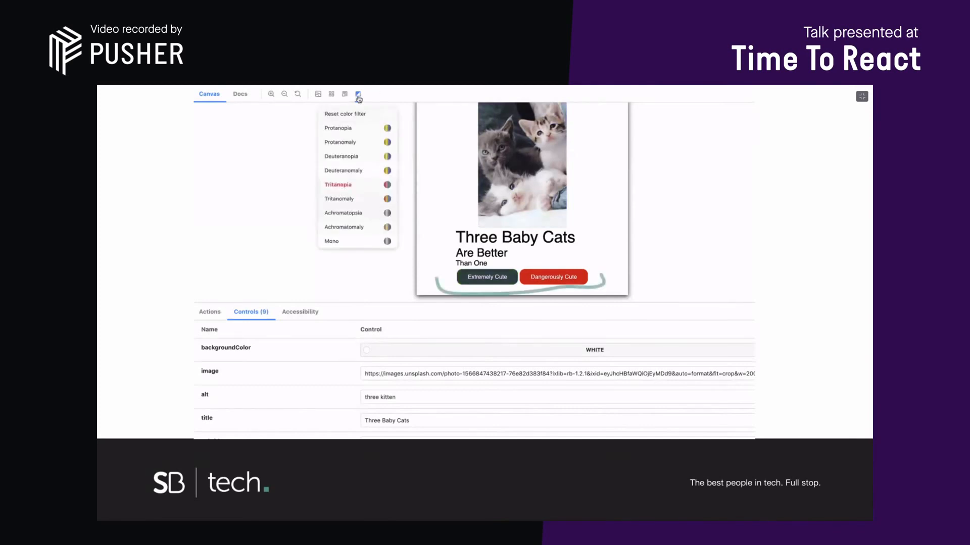
{"action": "left_click", "coordinate": [357, 94]}
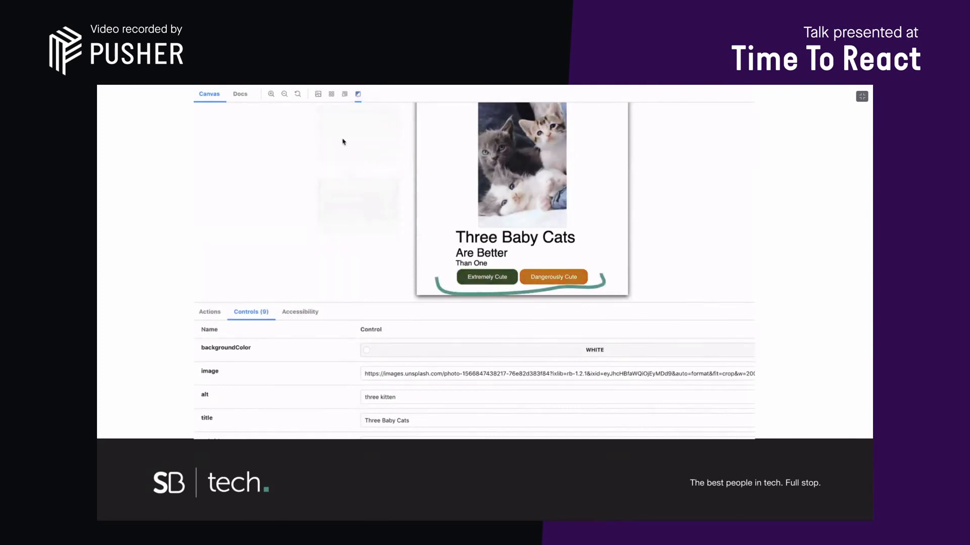
{"action": "left_click", "coordinate": [358, 93]}
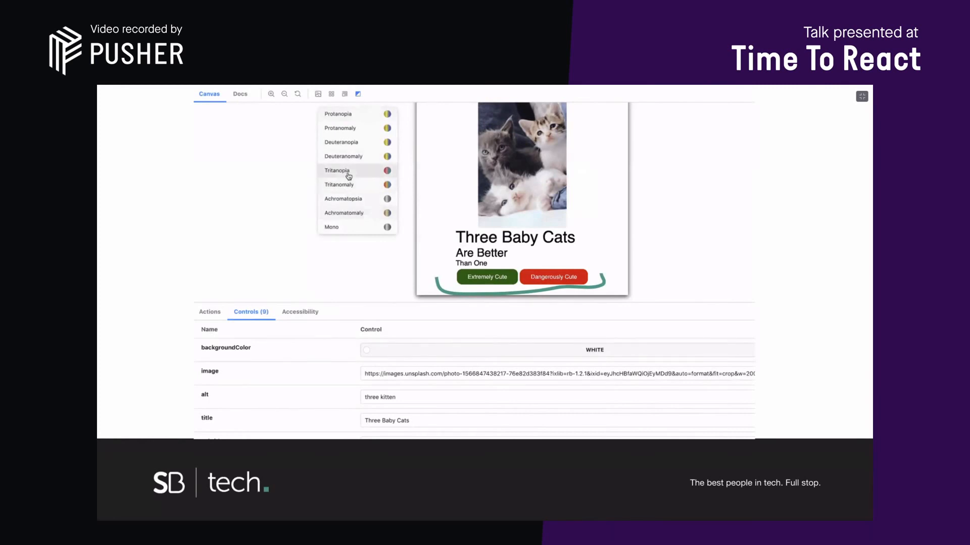
{"action": "left_click", "coordinate": [358, 94]}
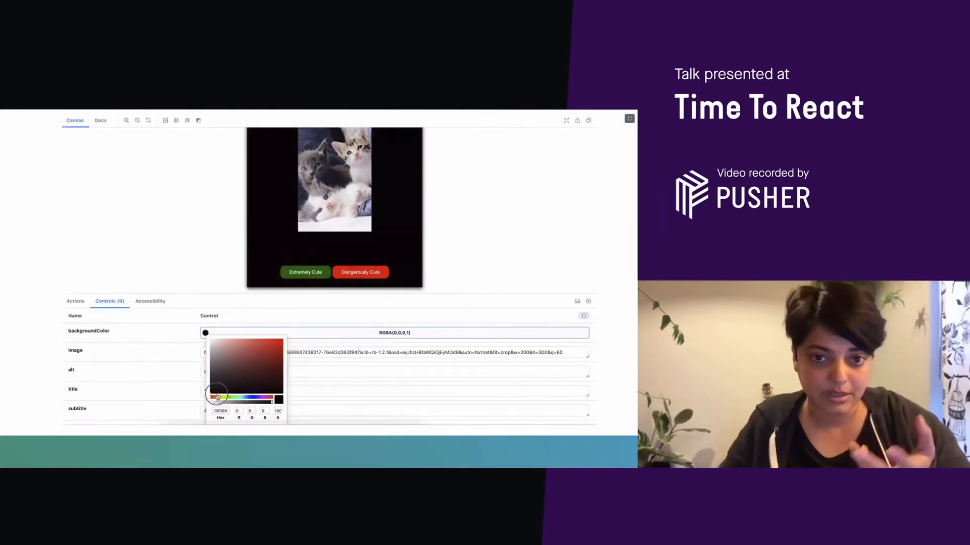
Show the Accessibility results for the black-background card and toggle Highlight results on the contrast failure
{"action": "left_click", "coordinate": [149, 301]}
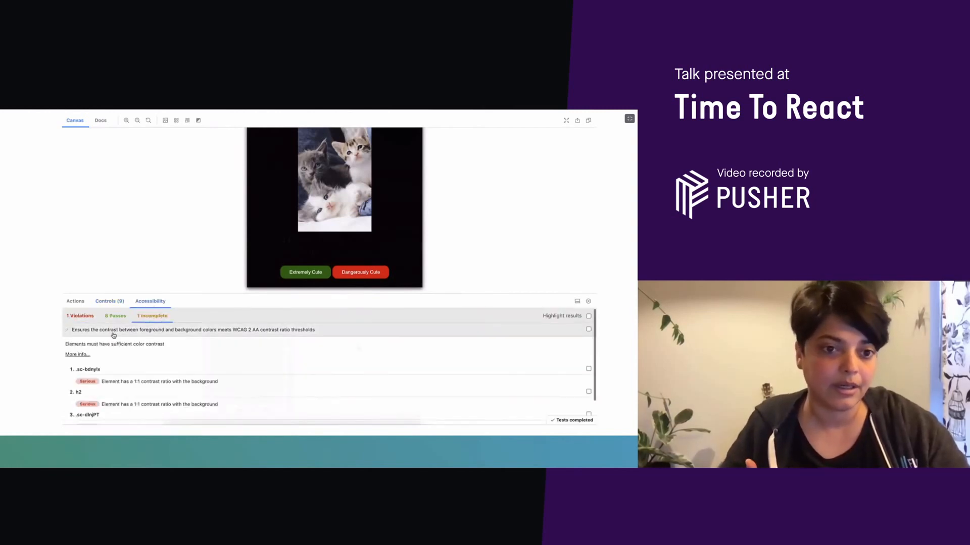
{"action": "left_click", "coordinate": [588, 316]}
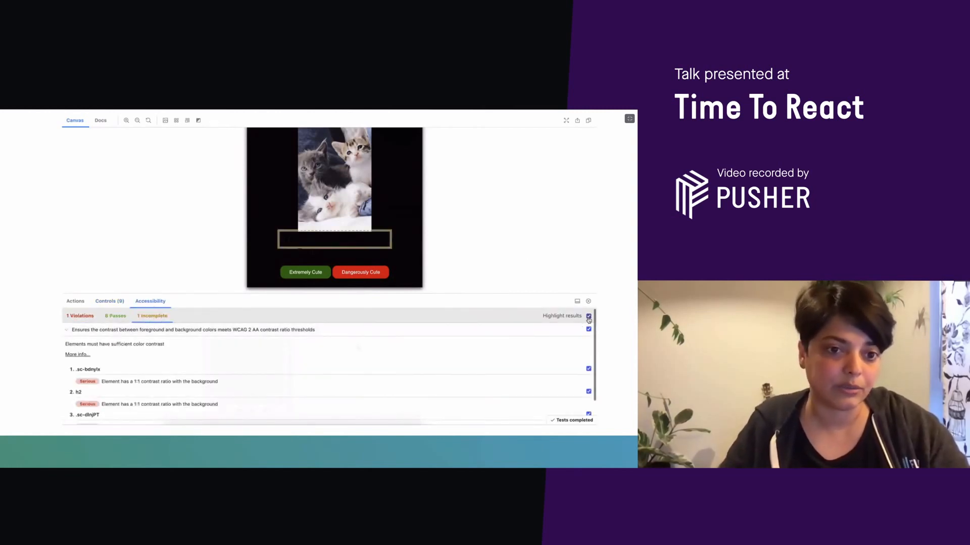
{"action": "left_click", "coordinate": [588, 317]}
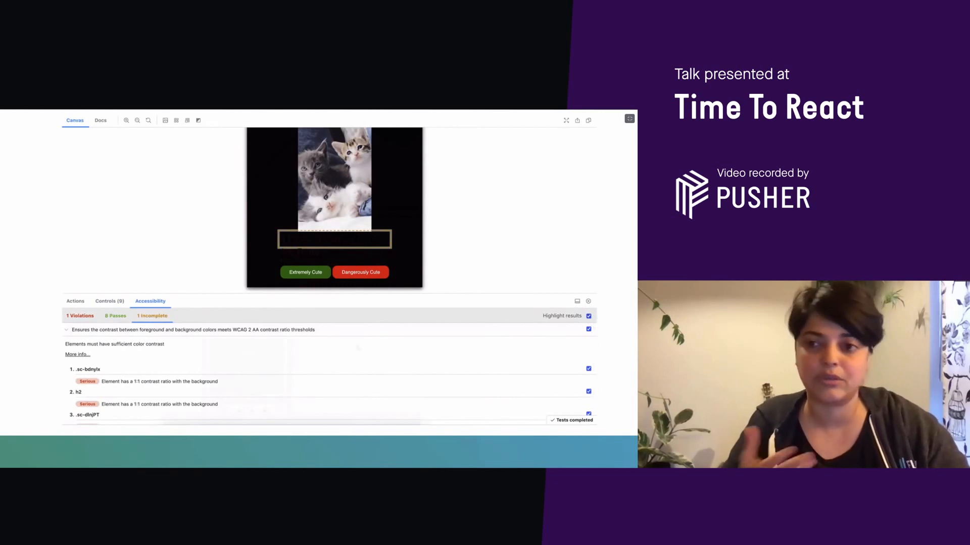
{"action": "left_click", "coordinate": [109, 301]}
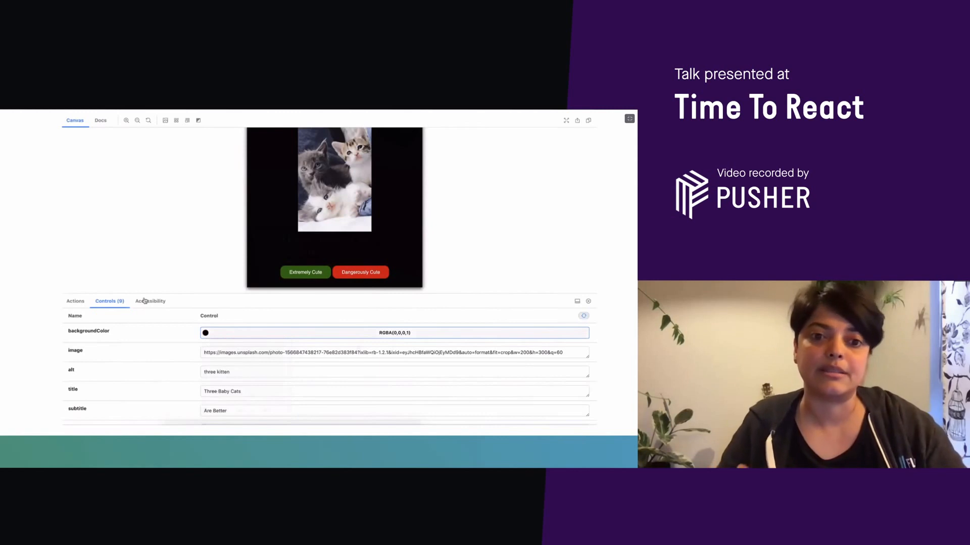
Expand the colour-contrast violation details in the Accessibility panel, then return to Controls
{"action": "left_click", "coordinate": [150, 301]}
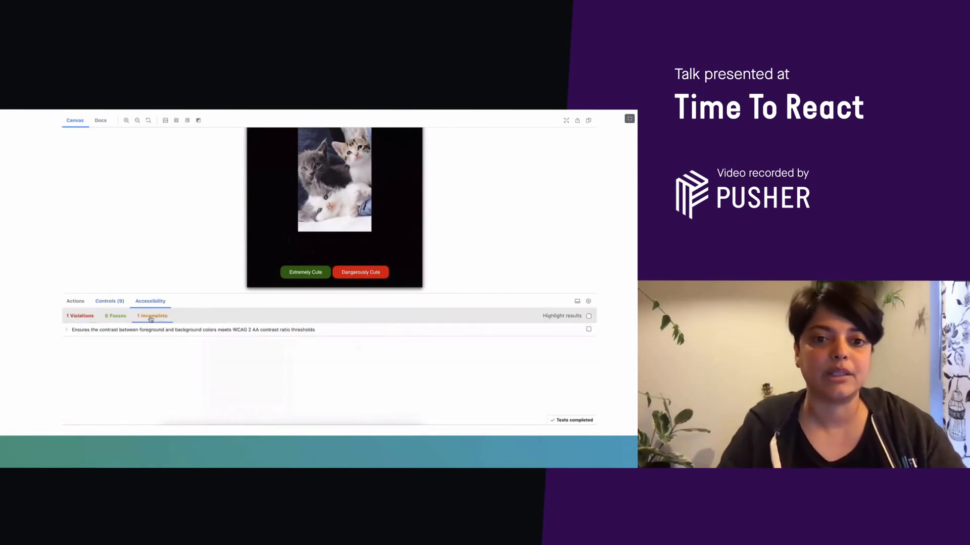
{"action": "left_click", "coordinate": [67, 329]}
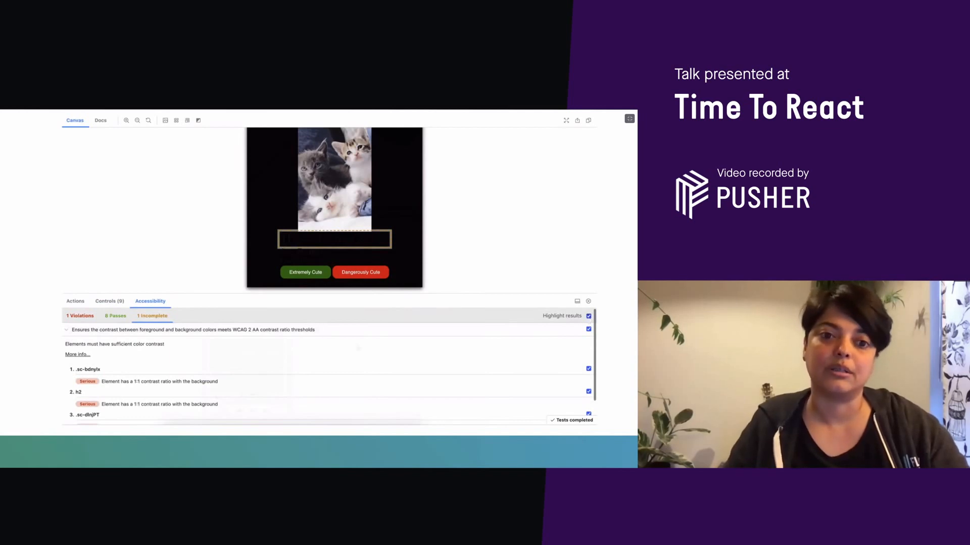
{"action": "left_click", "coordinate": [109, 301]}
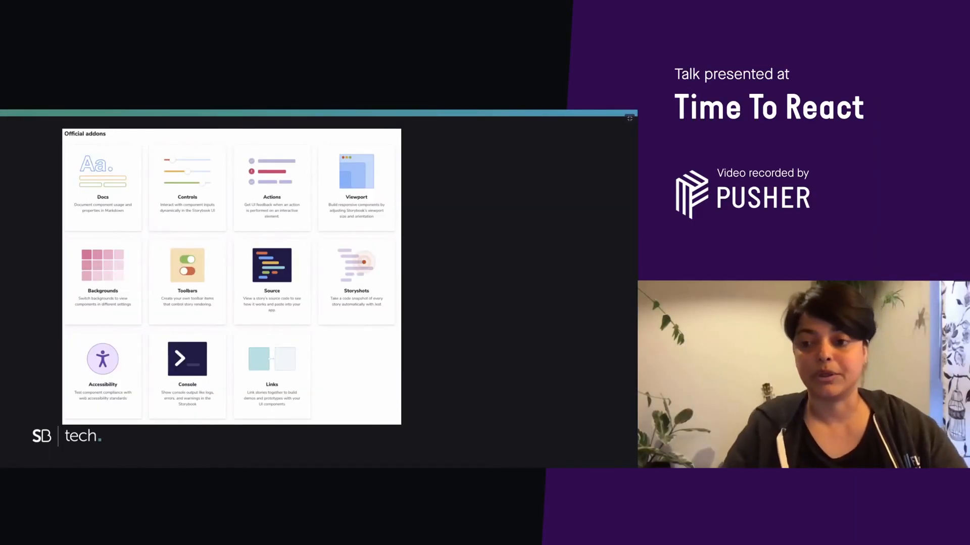
Advance from the official addons slide to the 'Thank you! Any questions?' slide
{"action": "key", "text": "Right"}
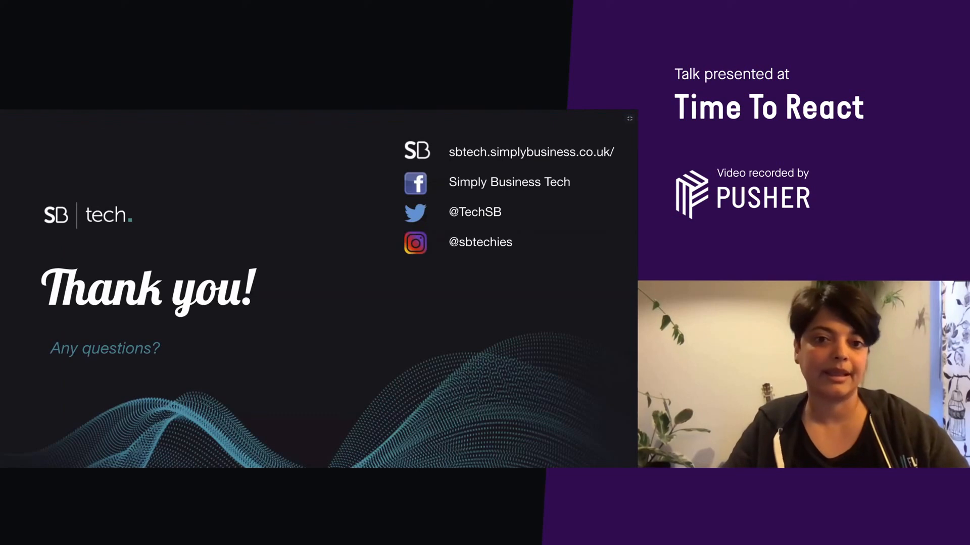